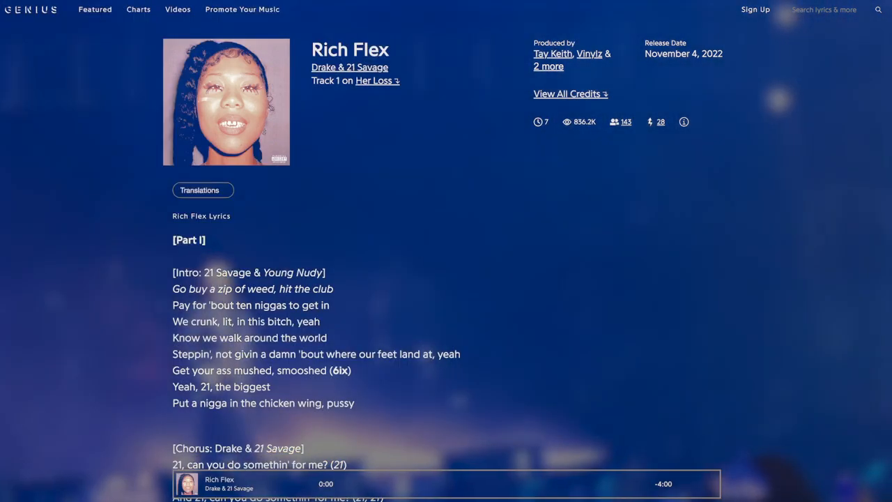
Place the Nora's Transformation clip on Track 2 and repeat it to fill bars 1–5
{"action": "left_click", "coordinate": [589, 53]}
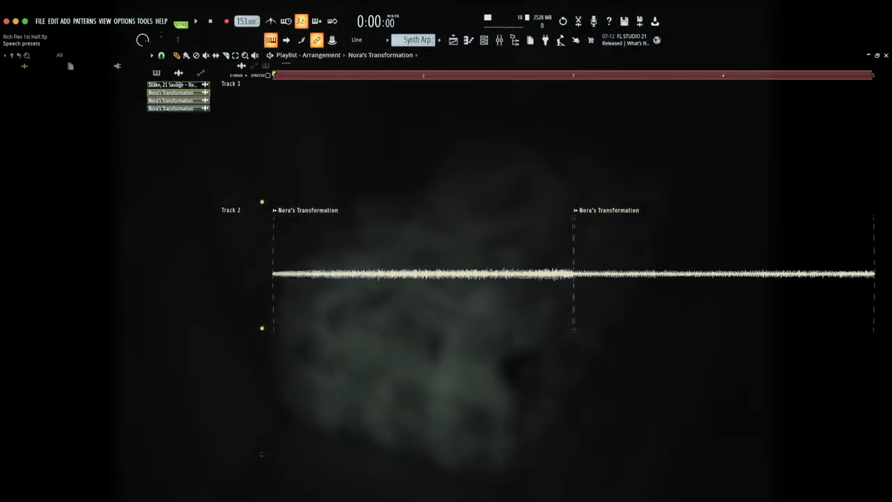
{"action": "left_click", "coordinate": [196, 21]}
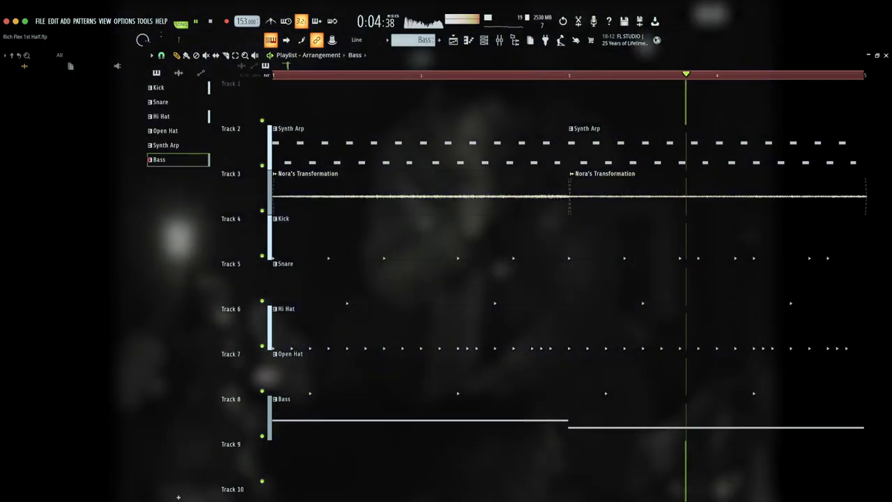
Play the Synth Arp, Nora's Transformation, Kick, Snare, Hi Hat, Open Hat and Bass tracks together
{"action": "left_click", "coordinate": [209, 21]}
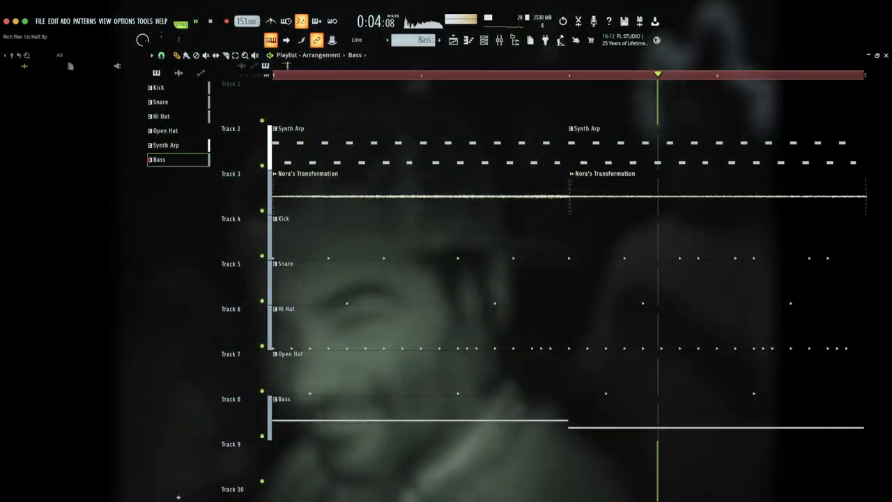
{"action": "left_click", "coordinate": [210, 21]}
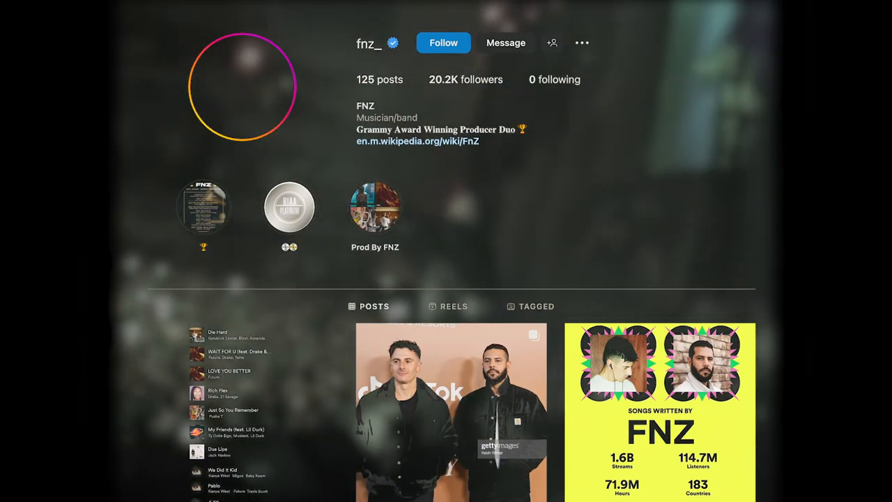
{"action": "left_click", "coordinate": [417, 141]}
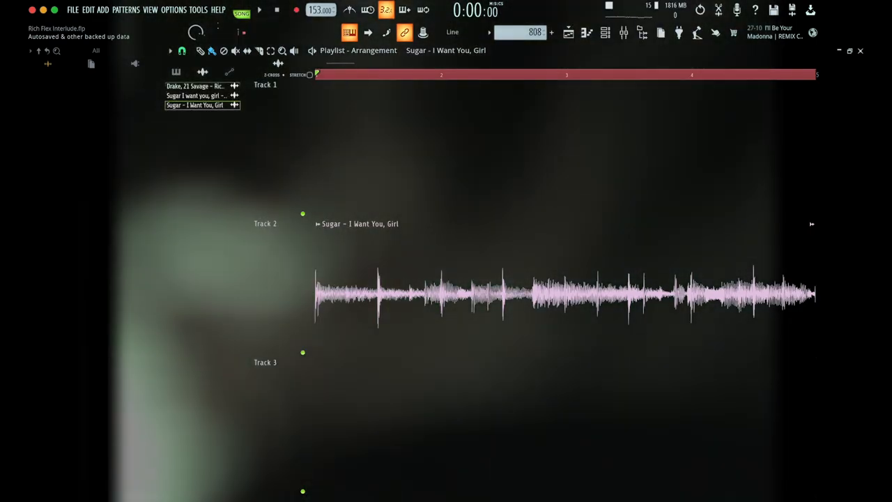
Drop the Sugar – I Want You, Girl clip onto Track 2 at bar 1
{"action": "left_click", "coordinate": [259, 10]}
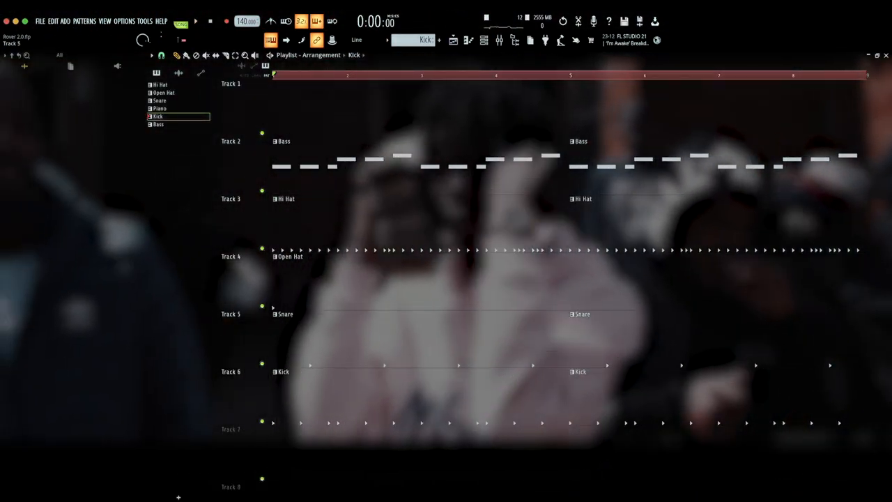
Paint Bass, Hi Hat, Open Hat, Snare and Kick patterns onto Tracks 2–6 from bar 1
{"action": "left_click", "coordinate": [195, 21]}
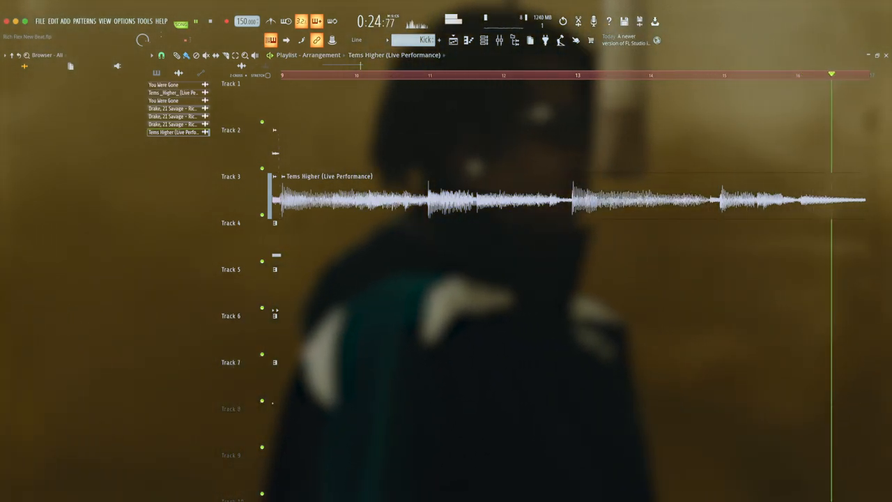
Move the playhead back to just before bar 10 during playback
{"action": "left_click", "coordinate": [336, 75]}
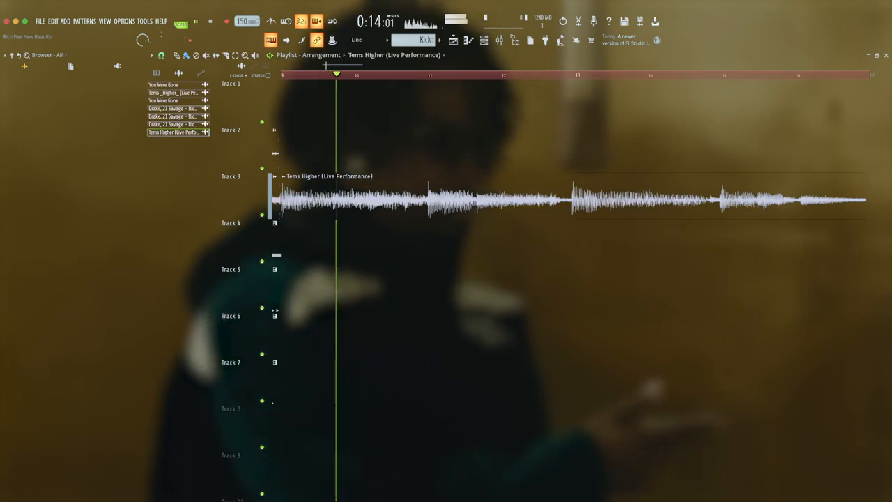